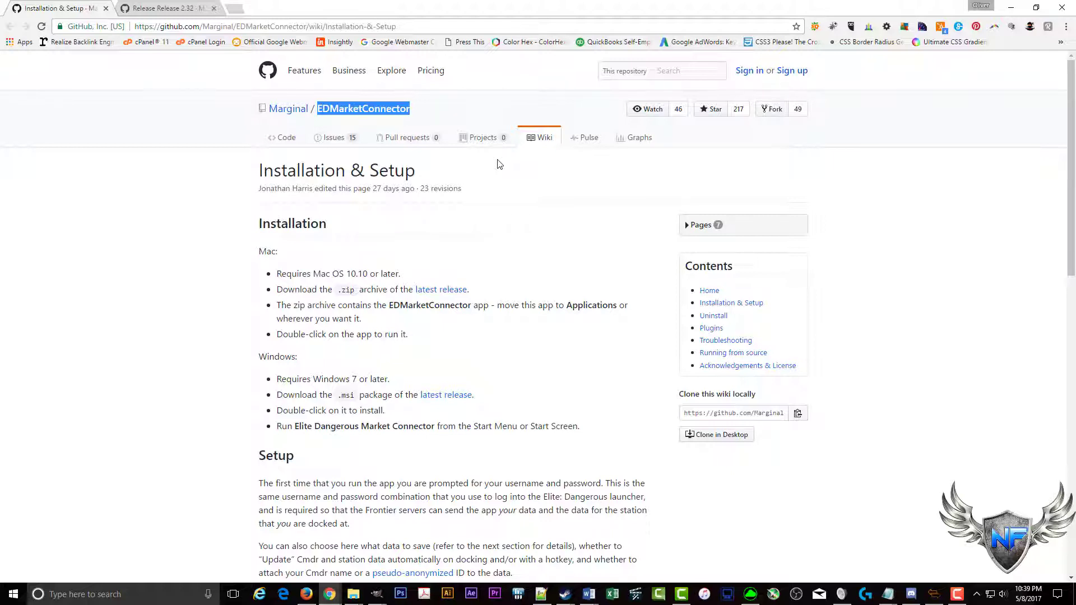
Step: Scroll down the GitHub wiki and highlight the EDSM section heading
scroll(down, 3)
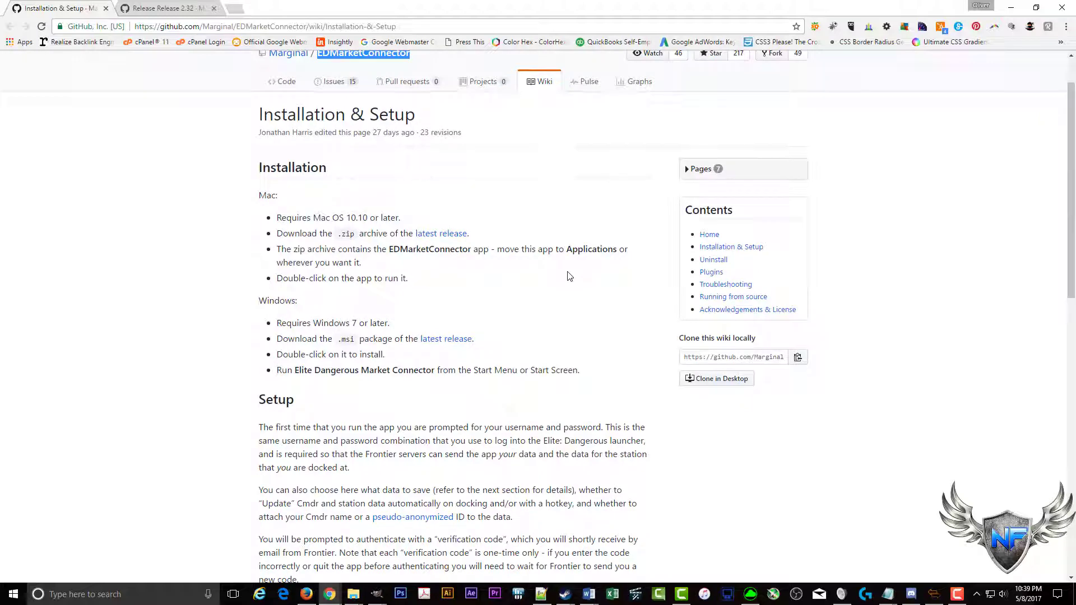
scroll(down, 3)
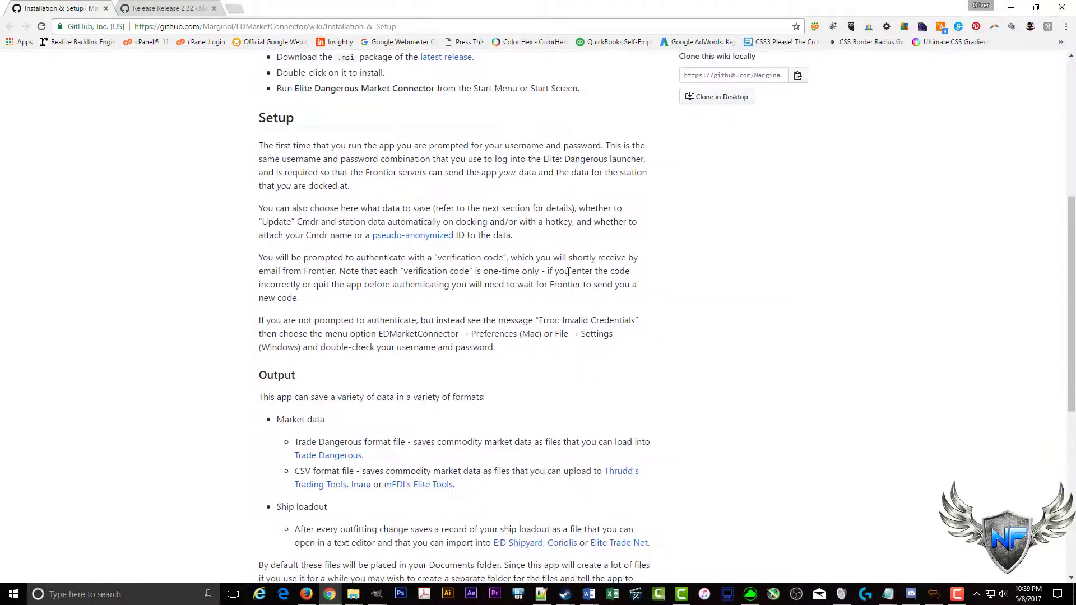
scroll(down, 3)
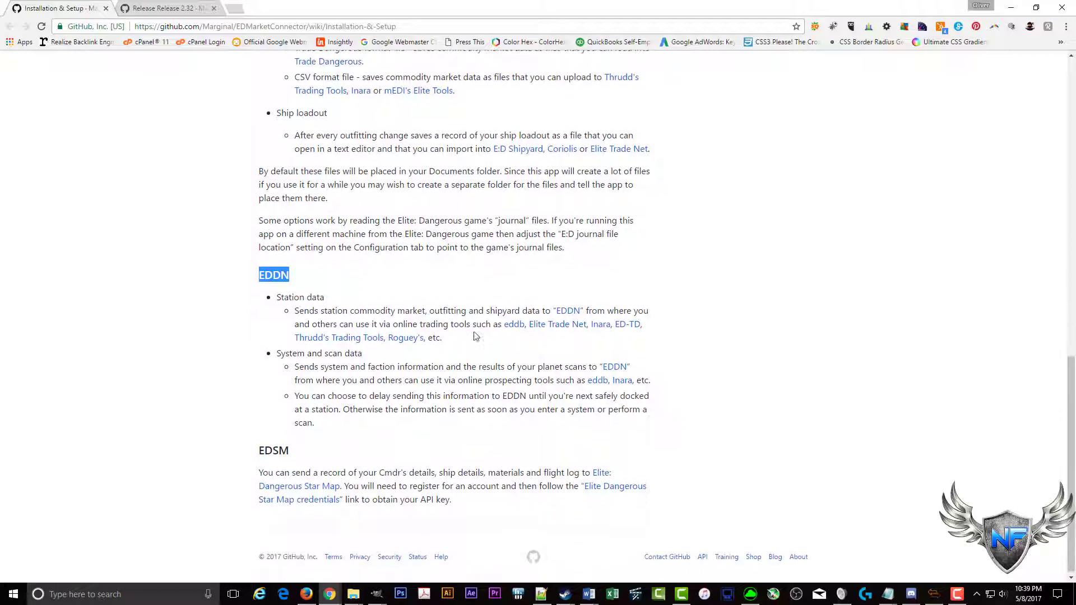
double_click(273, 449)
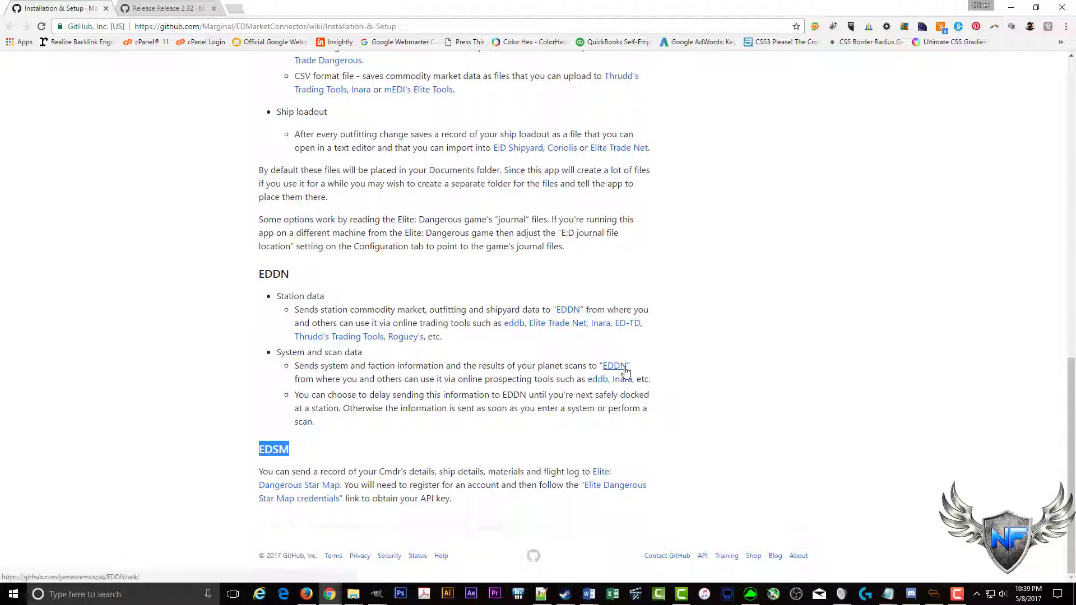
mouse_move(574, 336)
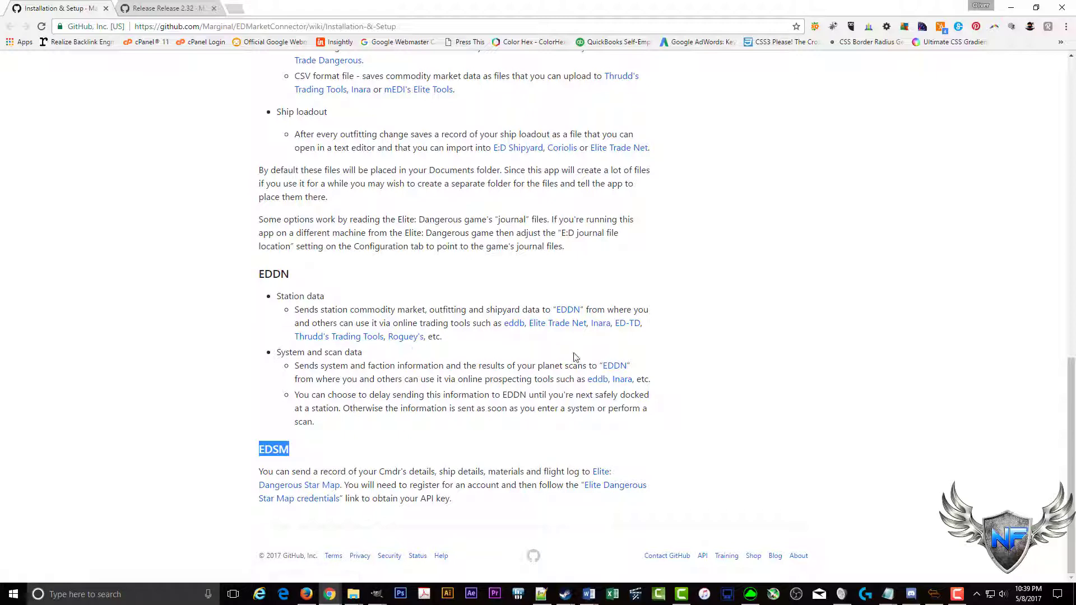
mouse_move(518, 148)
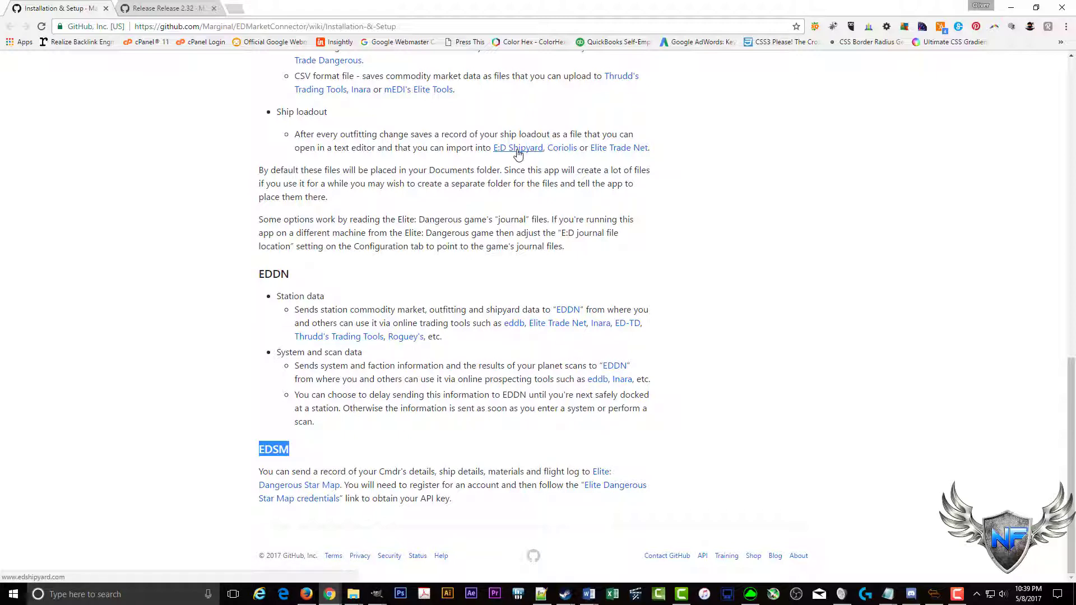
mouse_move(561, 148)
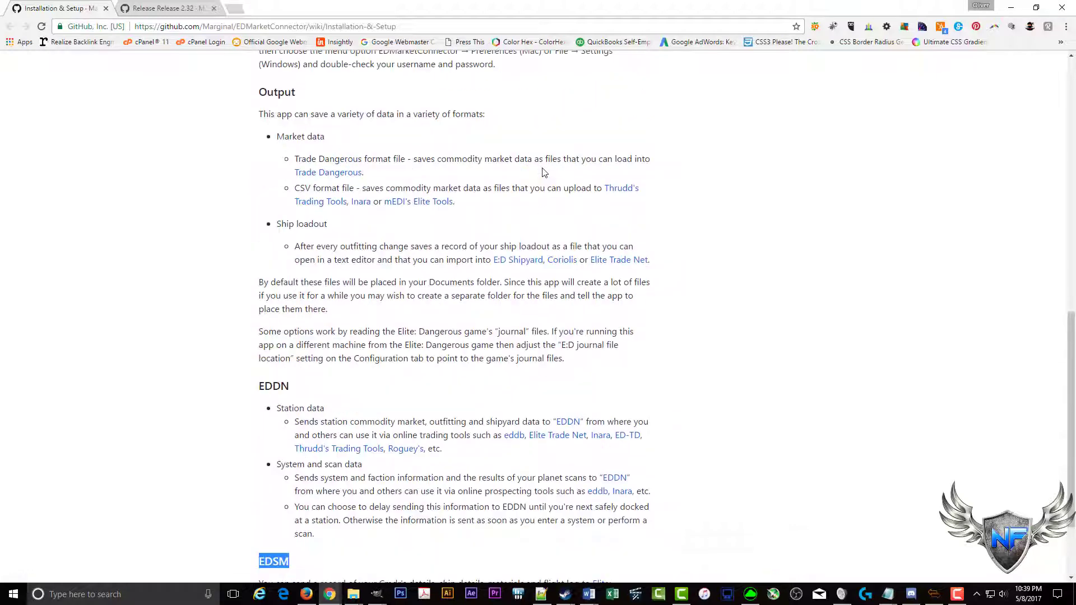
Step: Highlight the Windows installation heading and follow its 'latest release' link to Release 2.32
scroll(up, 3)
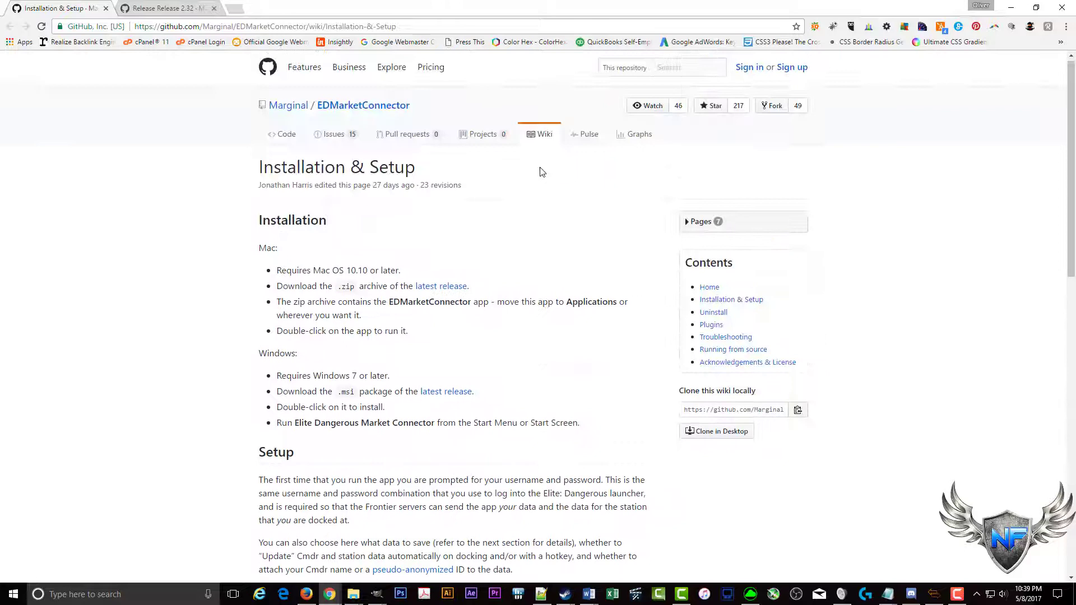
scroll(down, 3)
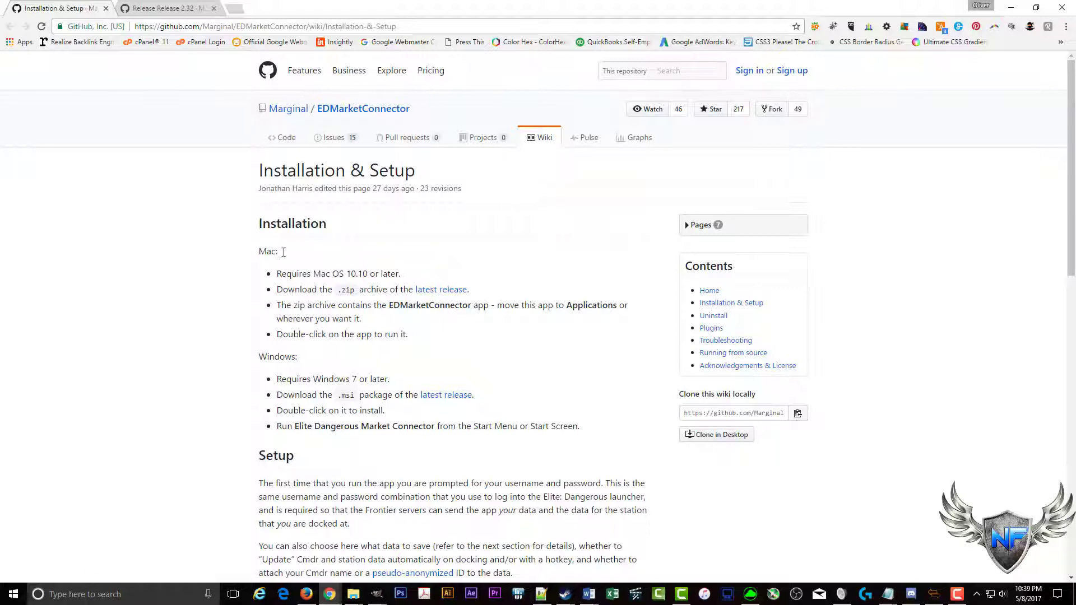
double_click(277, 356)
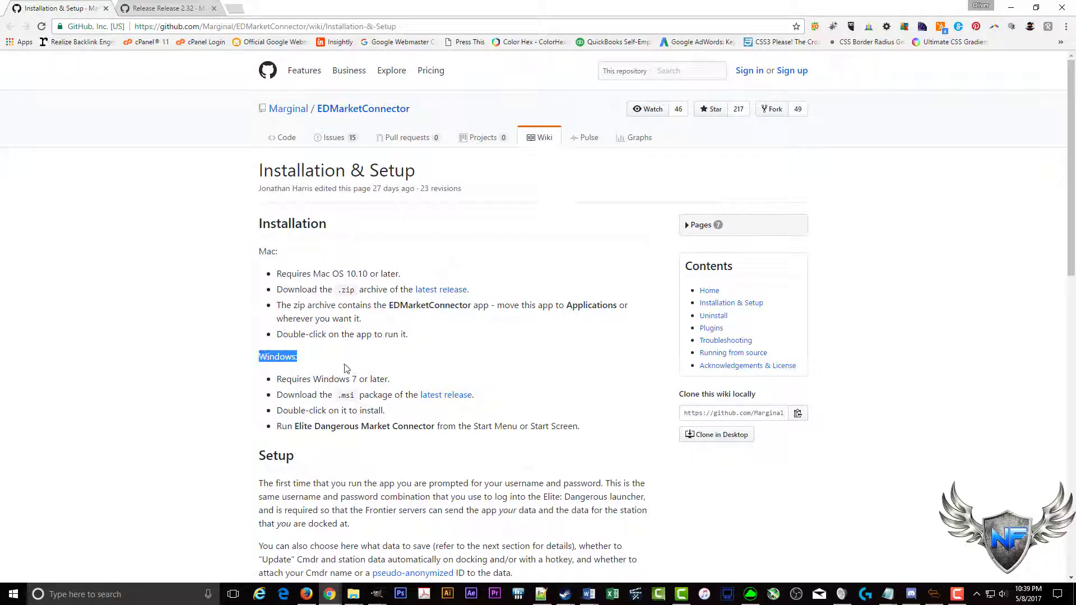
mouse_move(446, 395)
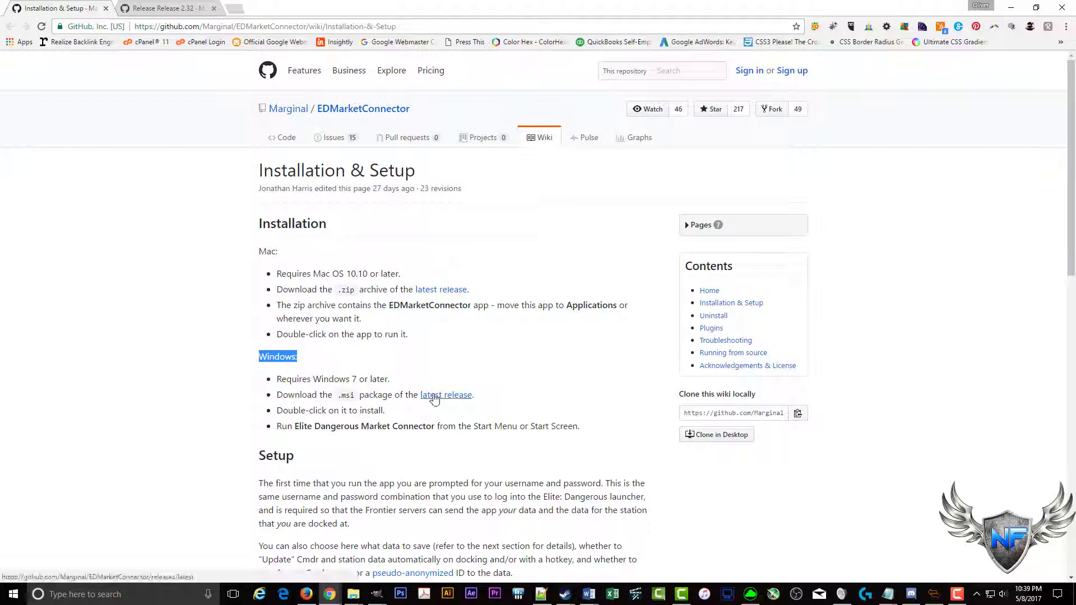
click(445, 394)
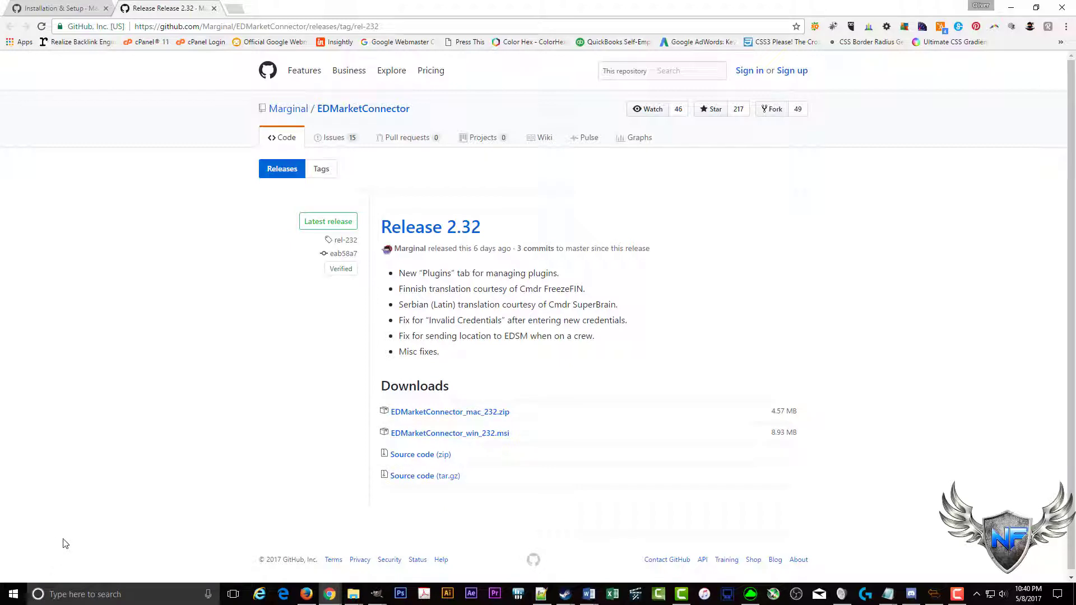
mouse_move(77, 525)
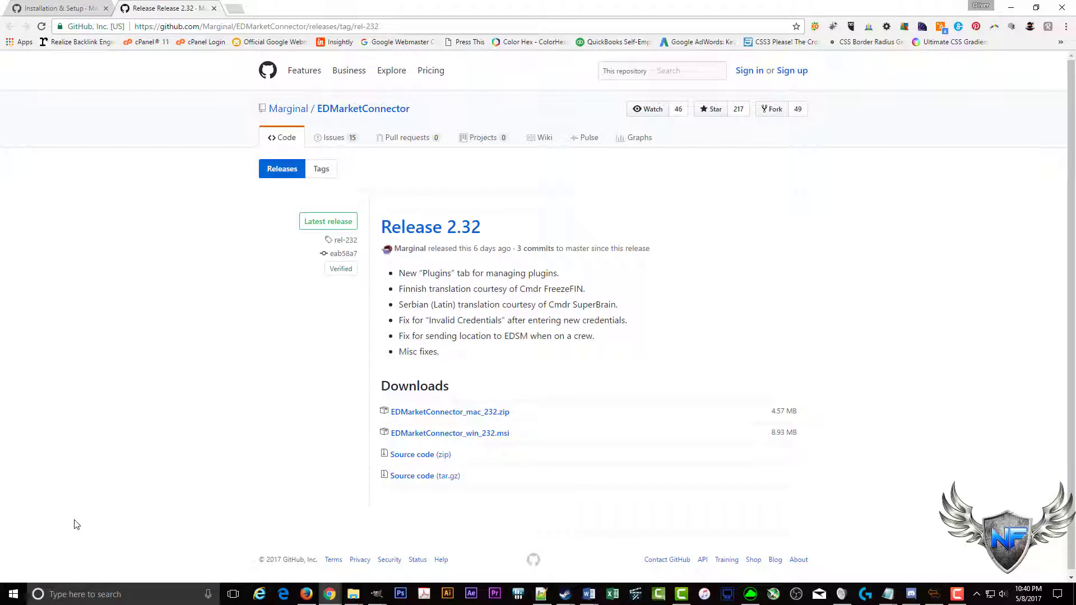
mouse_move(52, 565)
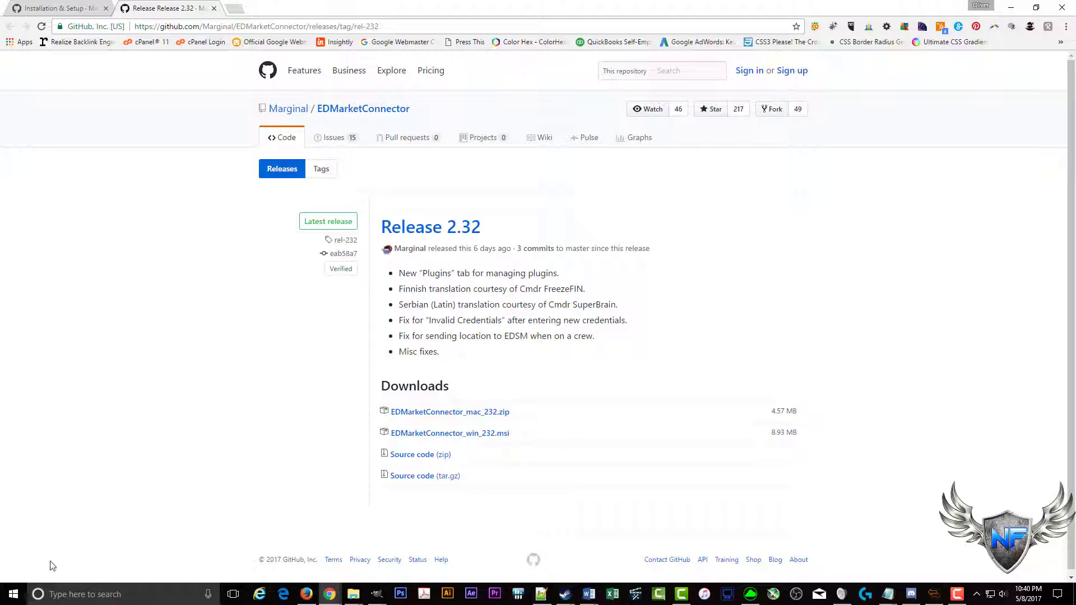
click(12, 594)
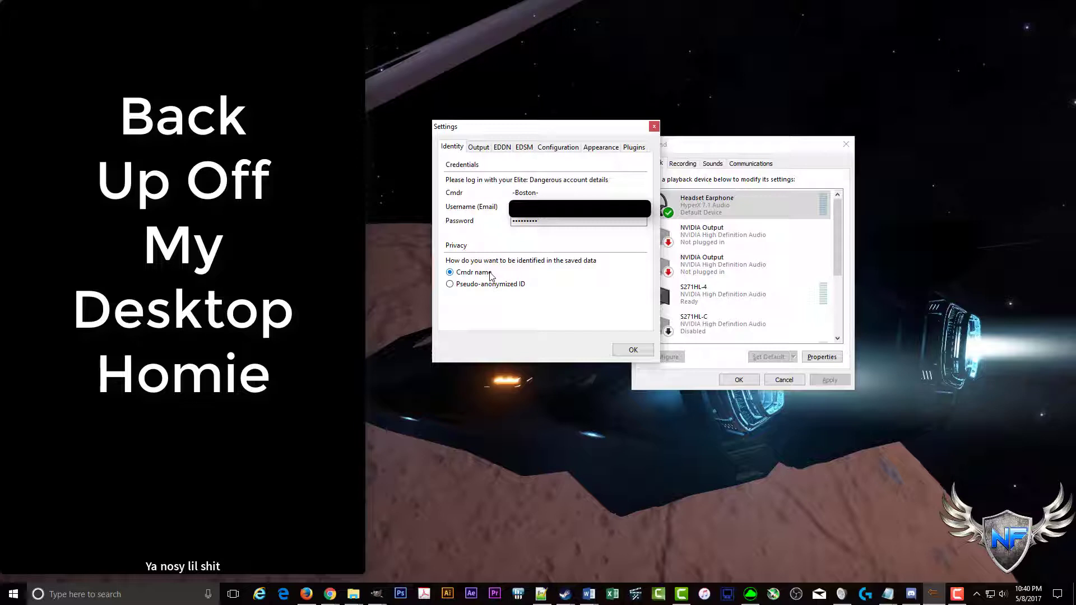
mouse_move(487, 281)
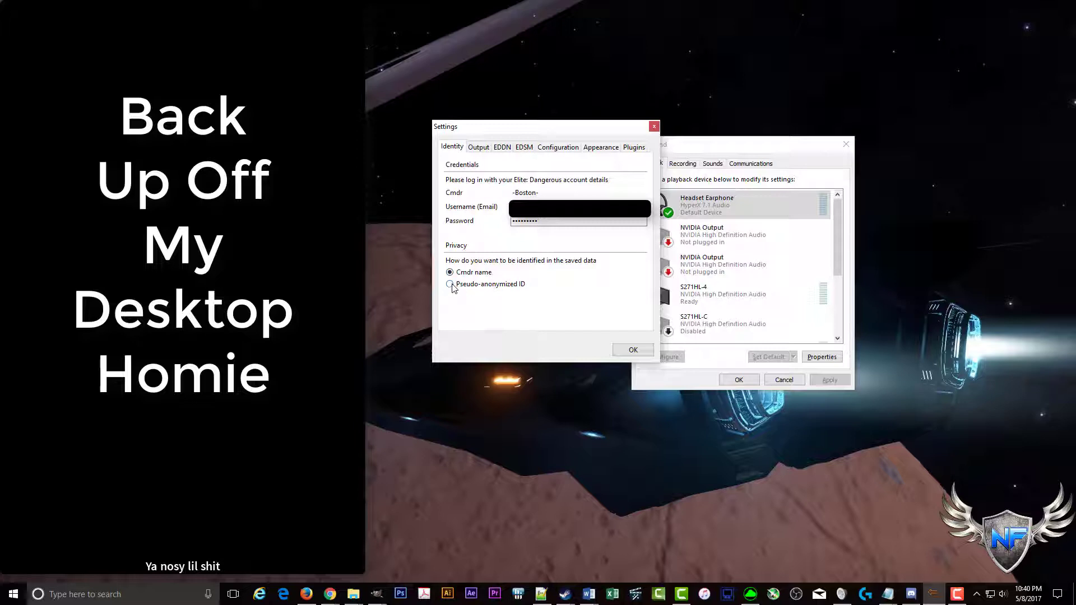
Step: Select the Pseudo-anonymized ID option for identifying the commander in saved data
click(450, 284)
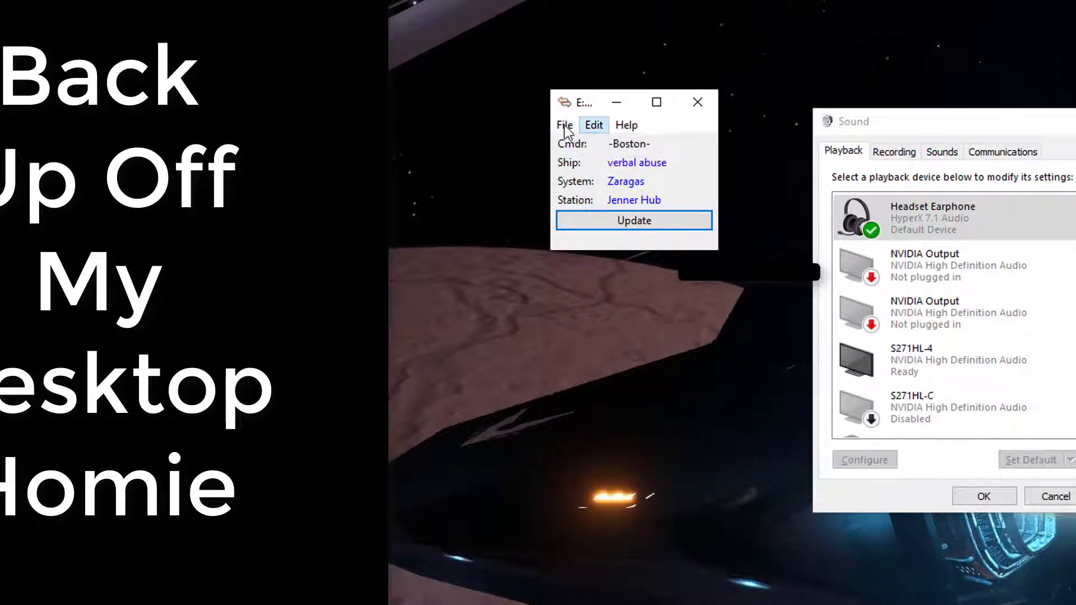
Step: Open Settings and view the Output, EDDN and EDSM options
click(564, 125)
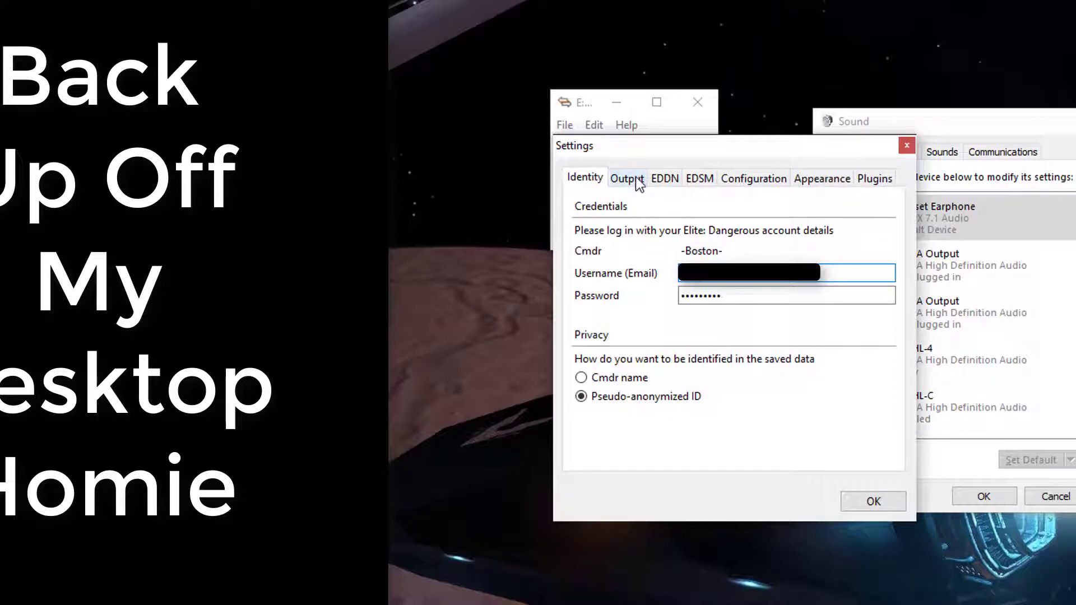
click(626, 178)
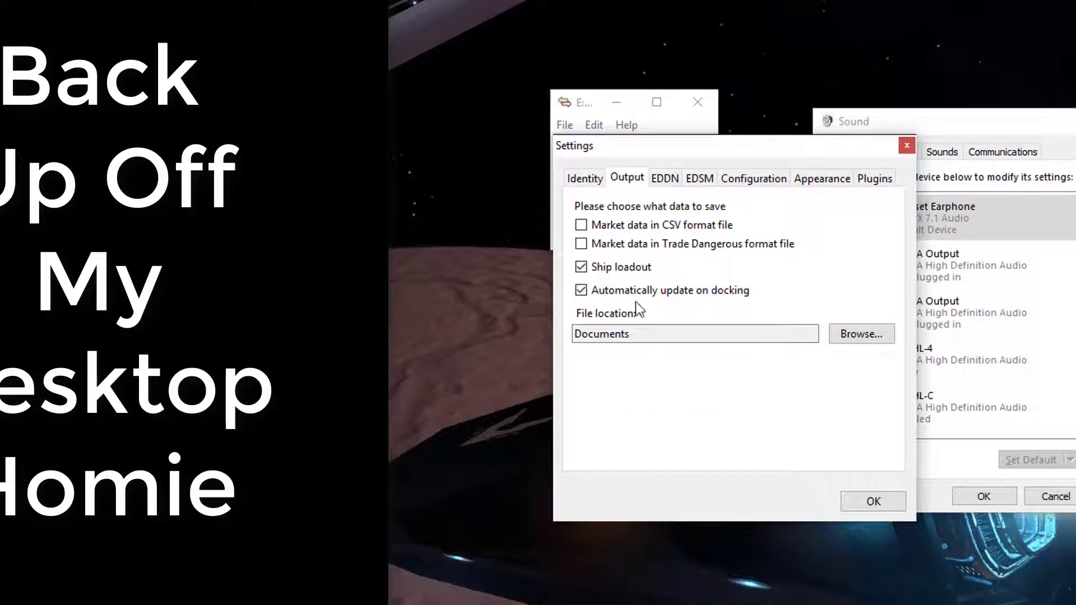
click(663, 178)
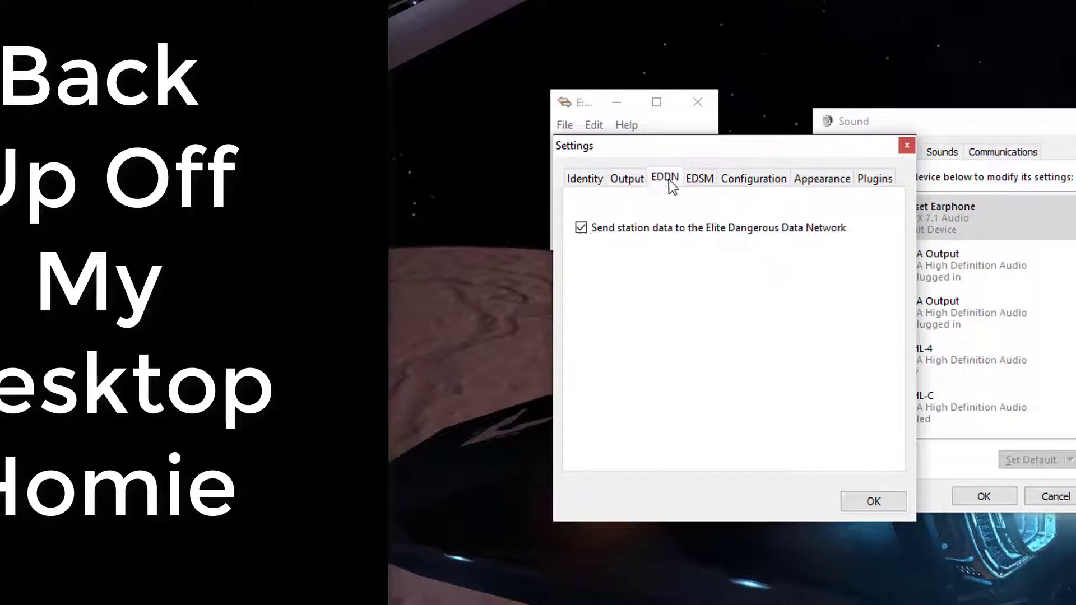
click(664, 178)
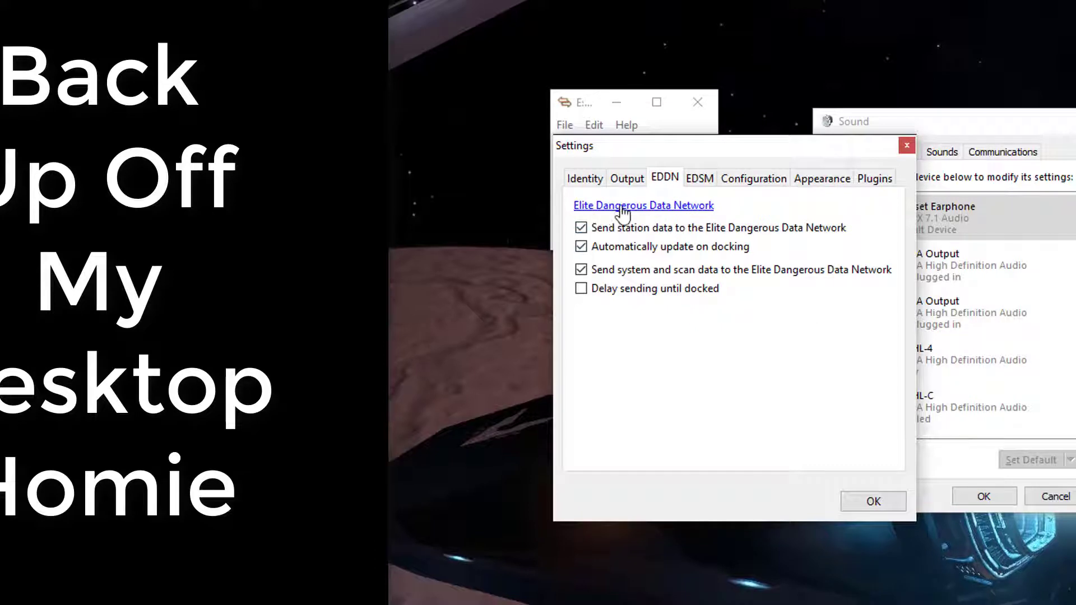
mouse_move(699, 213)
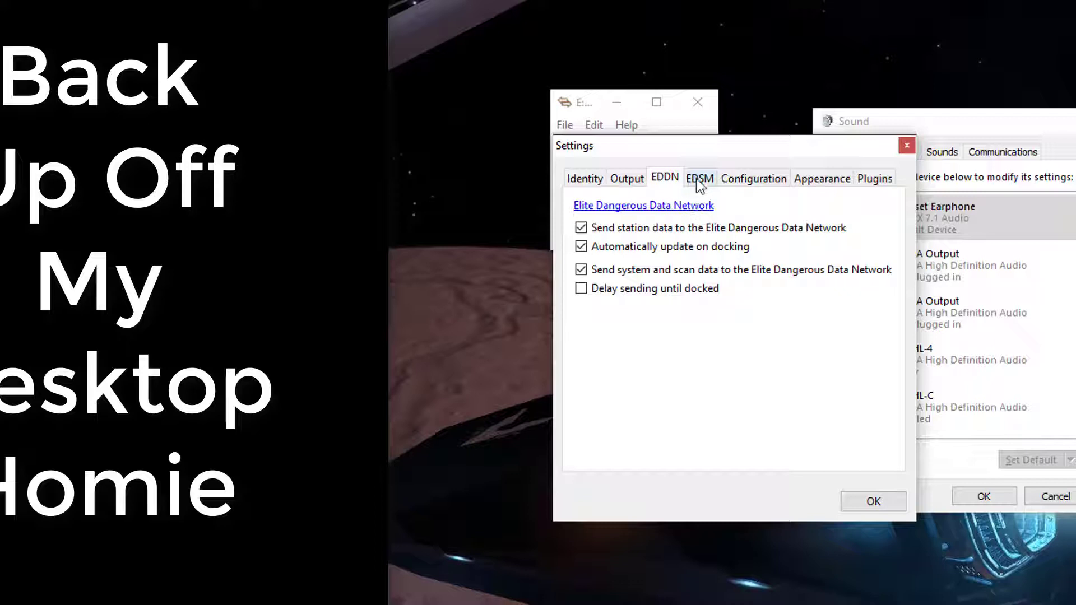
click(699, 178)
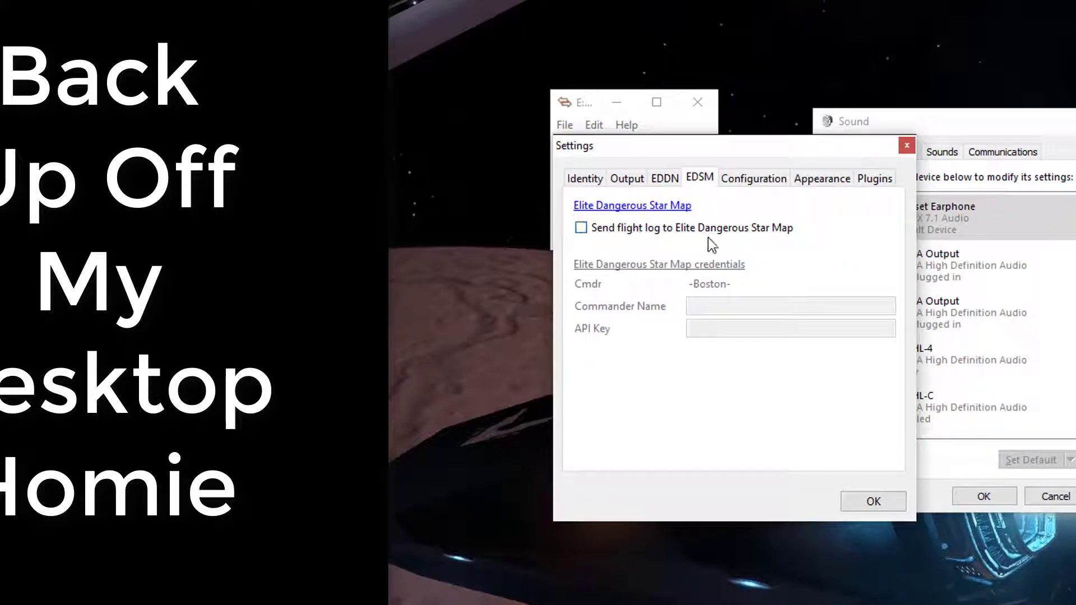
mouse_move(684, 238)
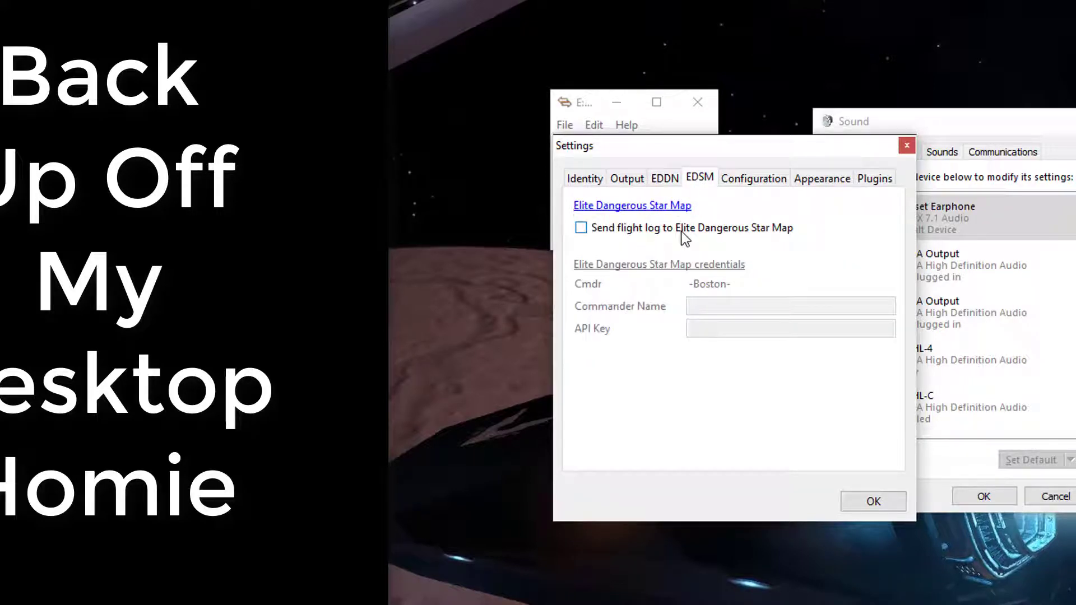
Step: View the Configuration, Appearance and Plugins options, then return to the first tab
click(753, 177)
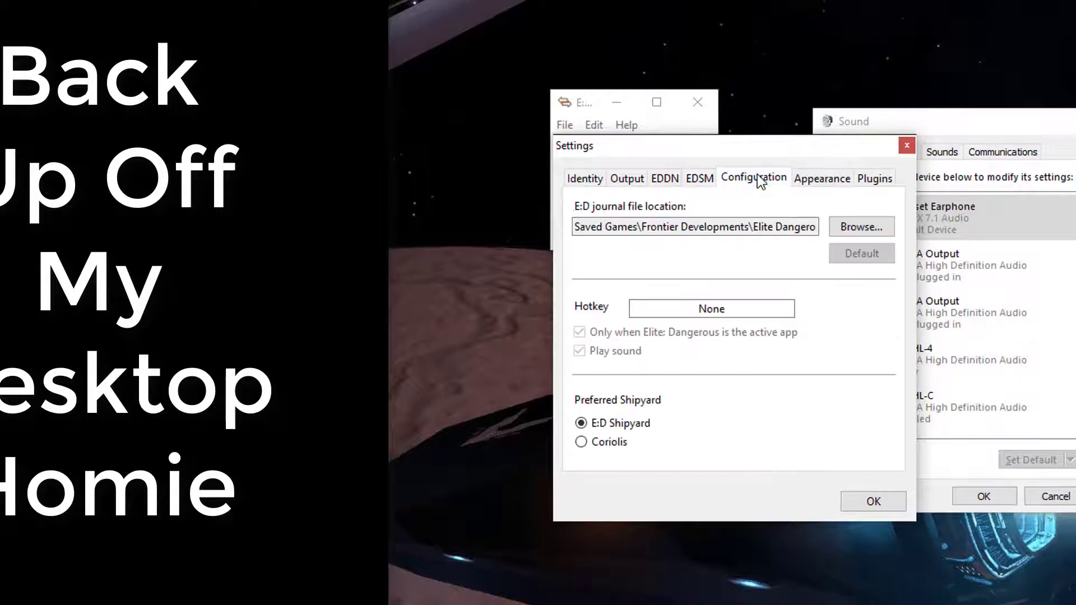
click(821, 178)
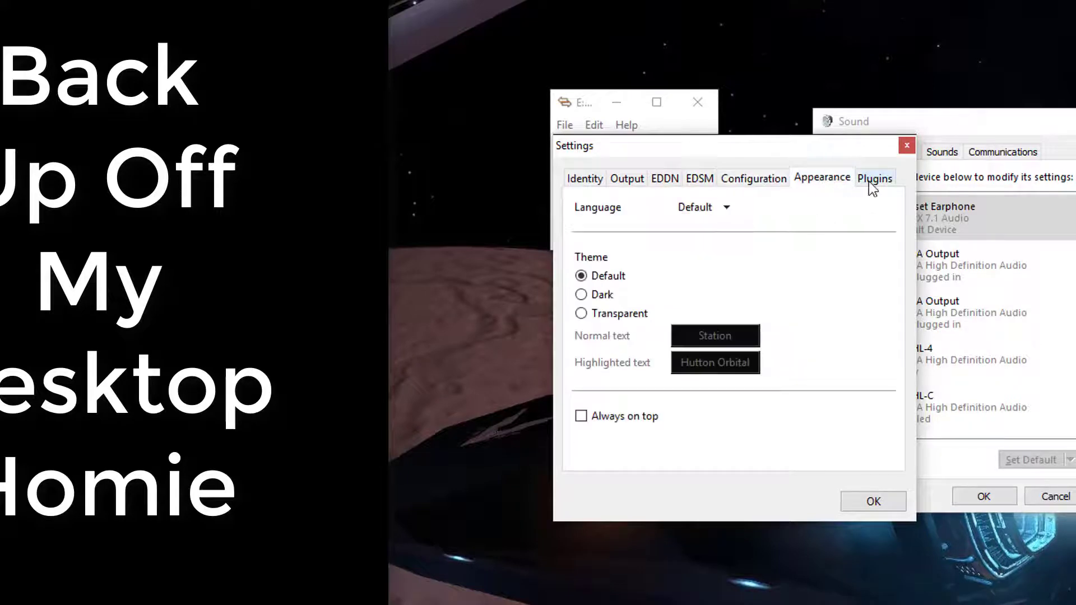
click(874, 177)
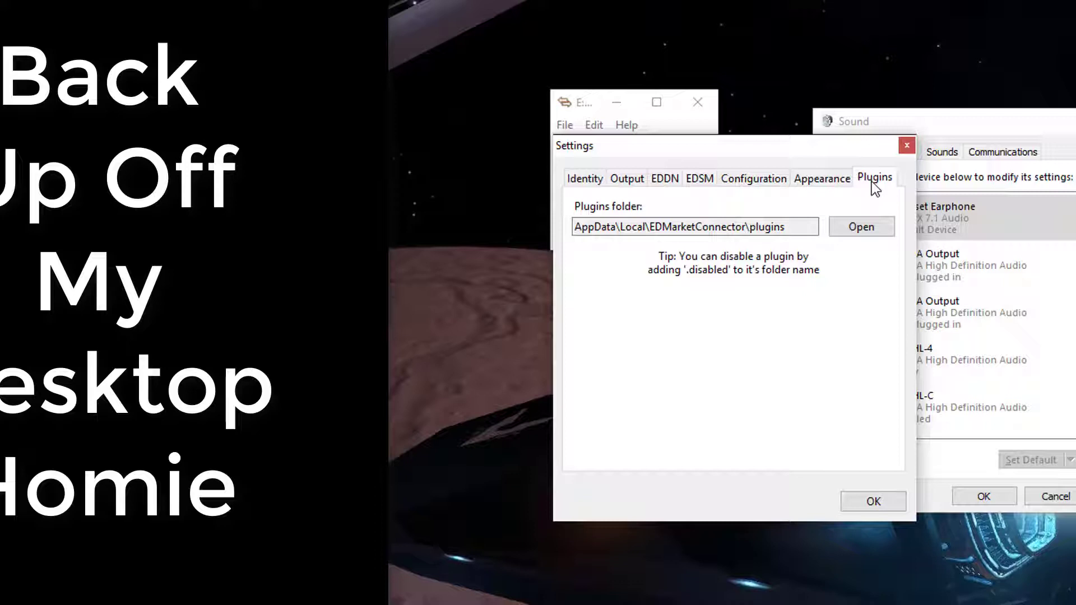
mouse_move(584, 186)
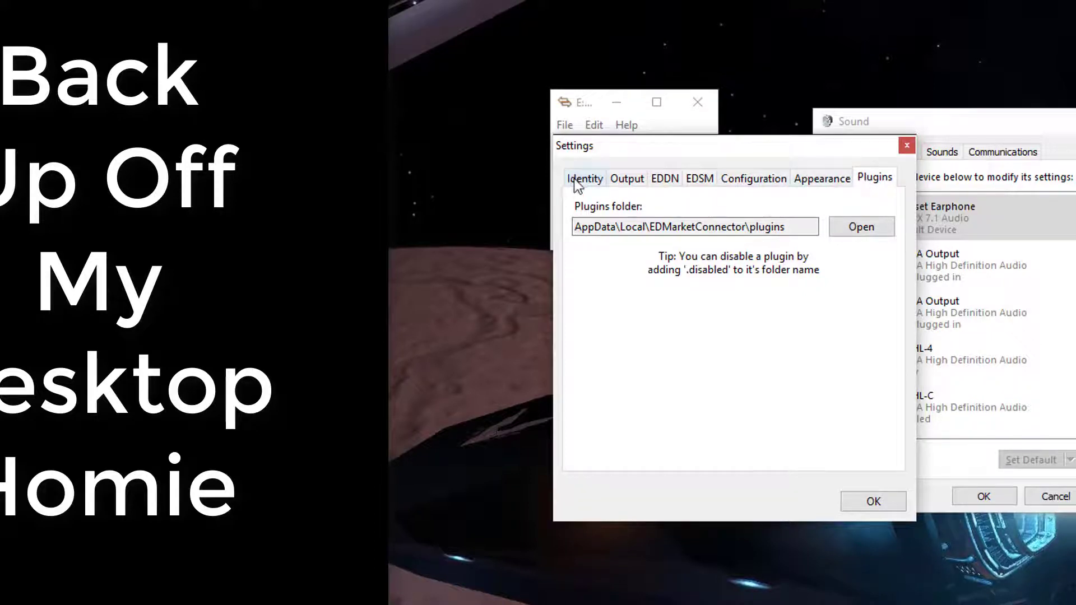
click(626, 178)
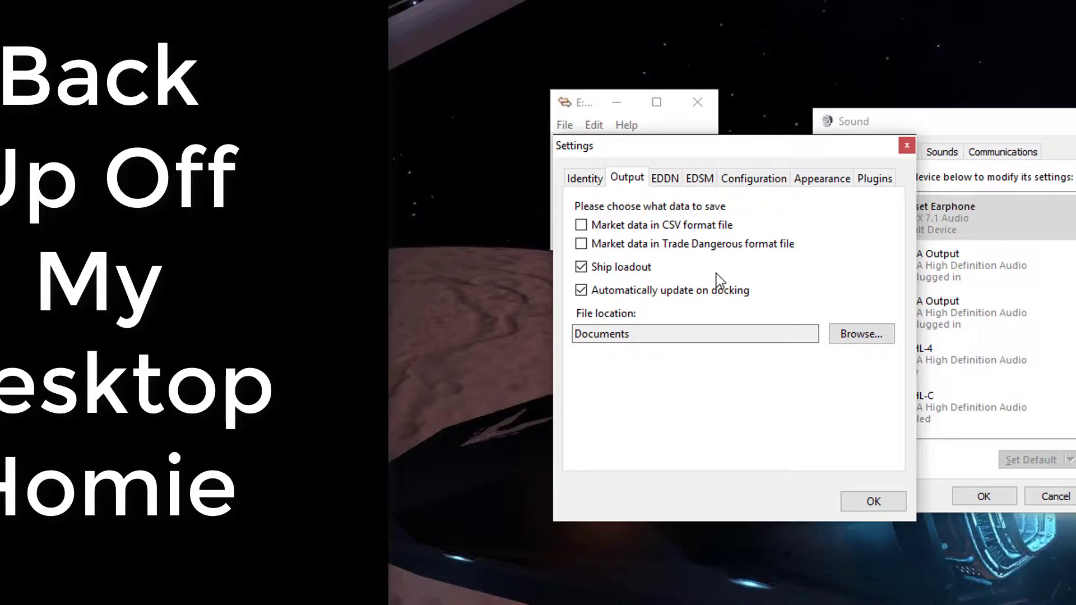
mouse_move(874, 467)
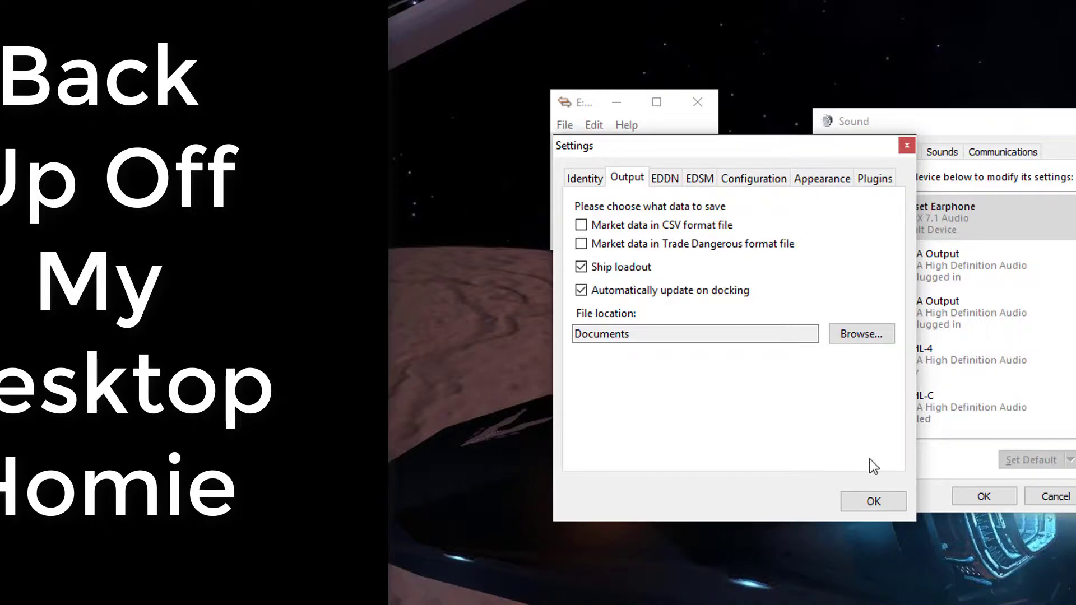